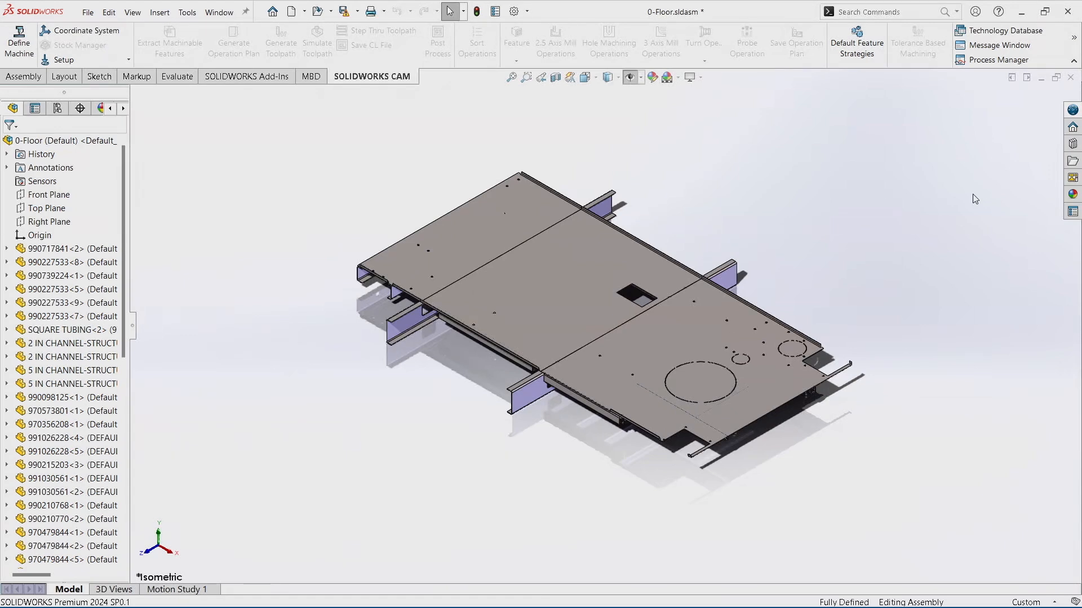
pyautogui.moveTo(557, 117)
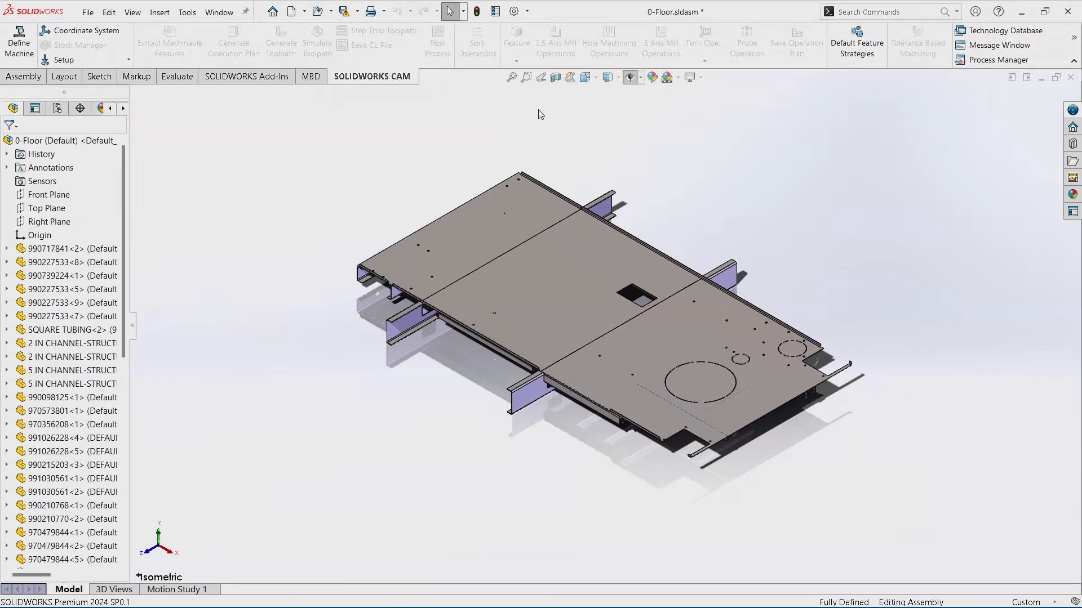
pyautogui.moveTo(464, 24)
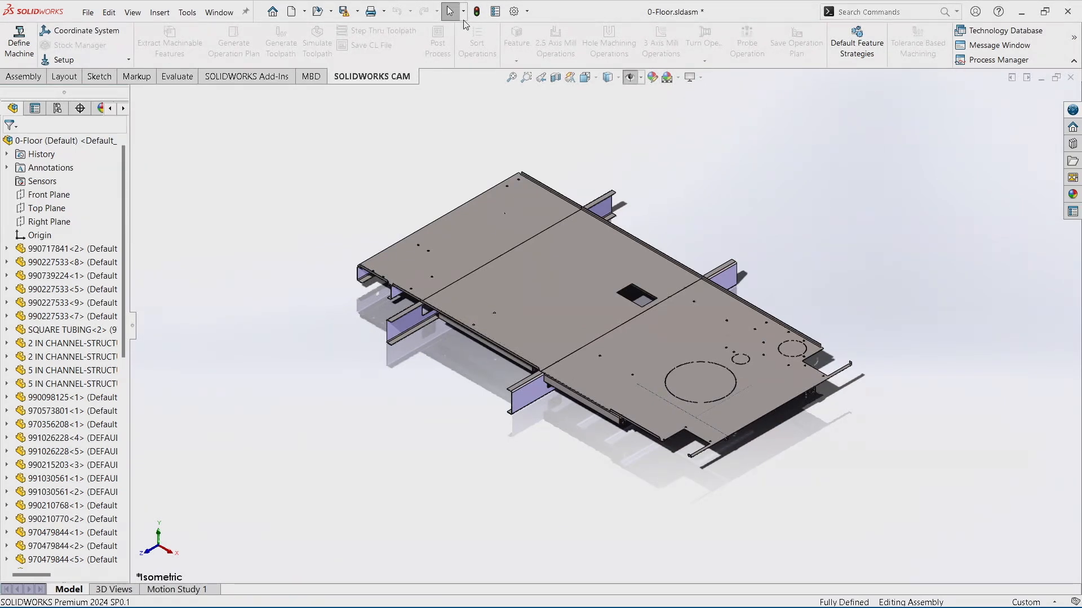
# Show the Select dropdown's special options and pick Select Identical Components
pyautogui.click(449, 12)
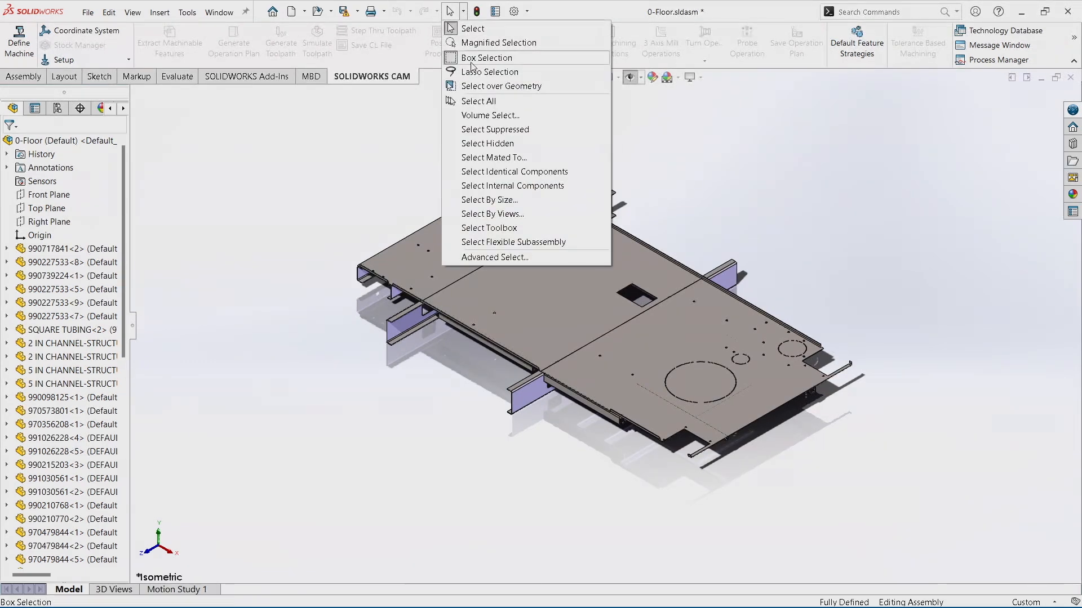
pyautogui.moveTo(514, 171)
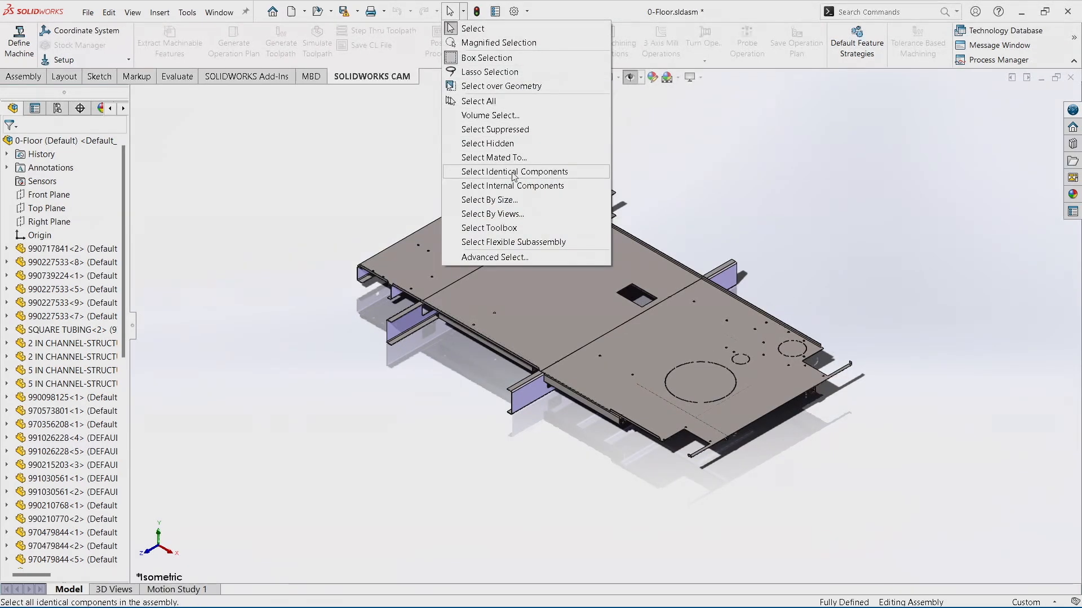
pyautogui.click(513, 172)
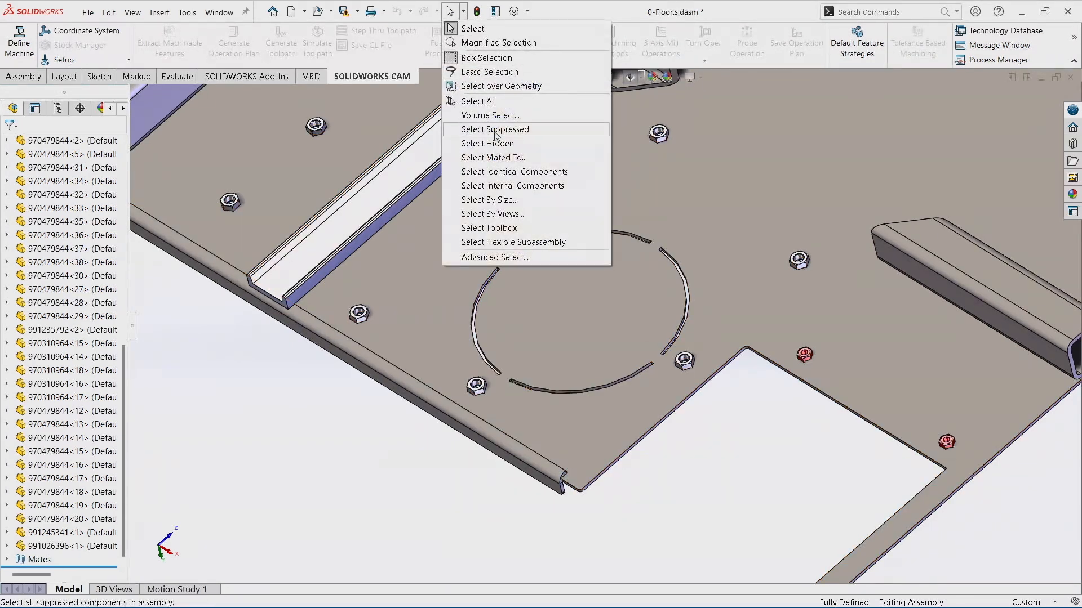
# Highlight all 970479844 weld nut instances via Select Identical Components
pyautogui.click(514, 172)
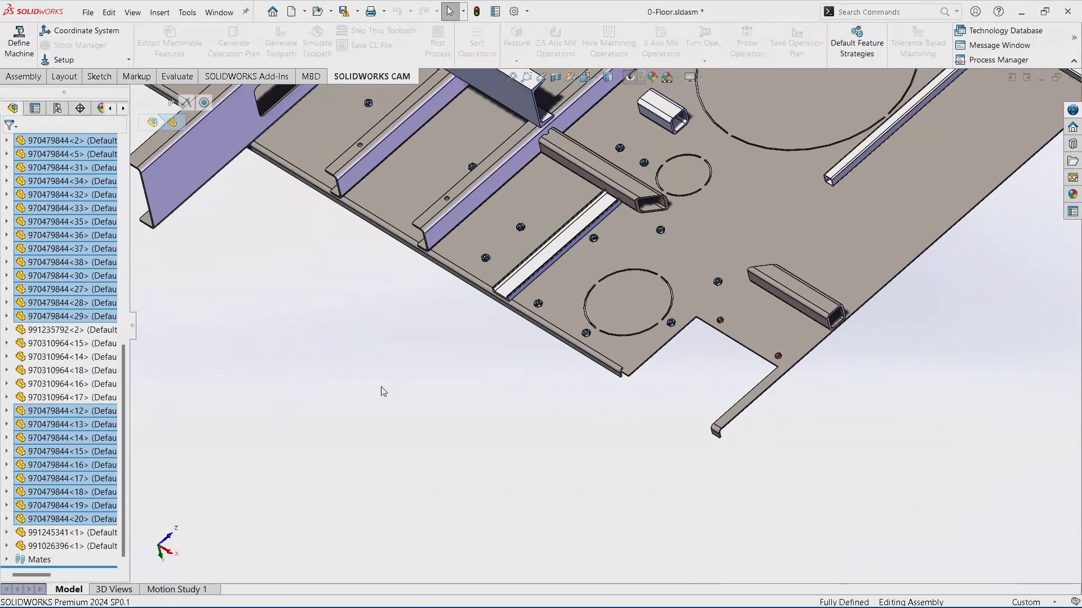
pyautogui.moveTo(62, 357)
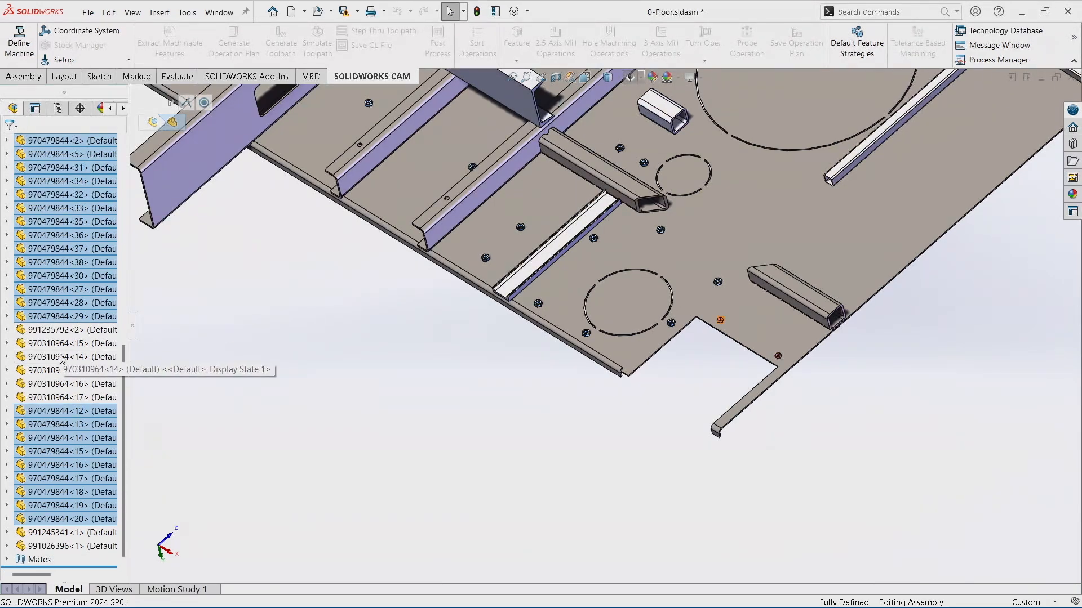